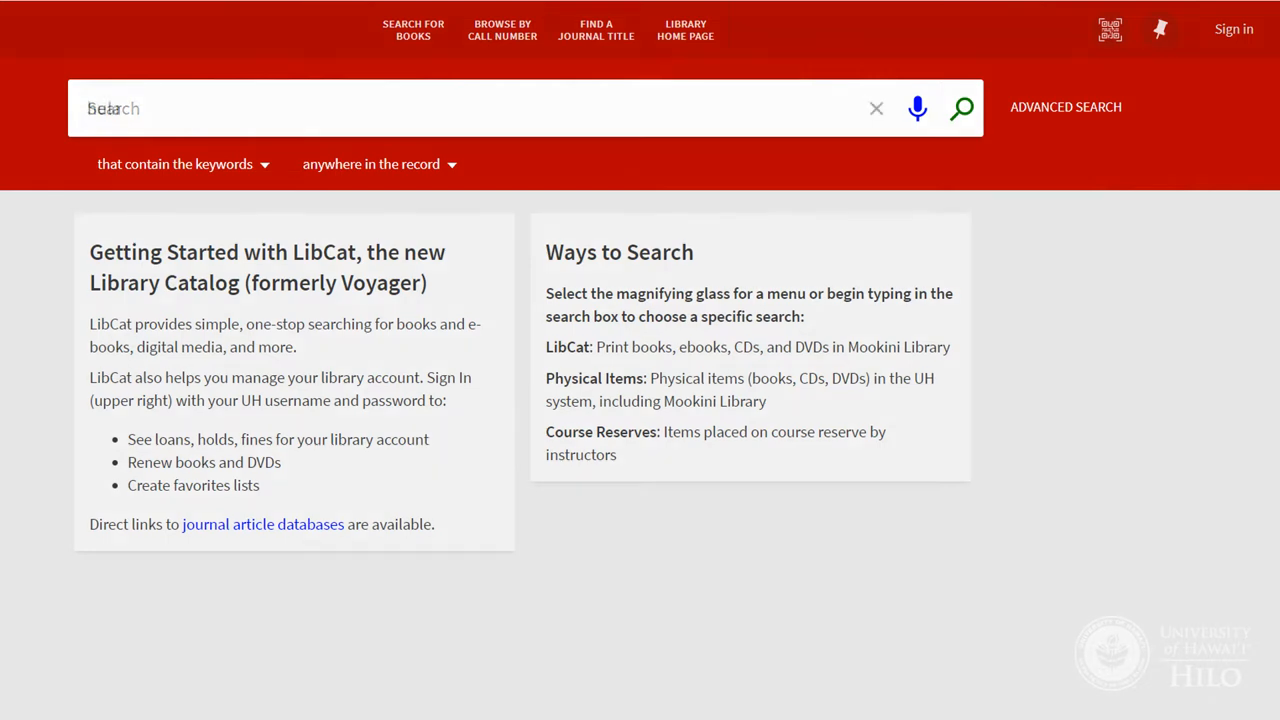
Step: Enter 'hula' as the keyword in the LibCat search box
type("hula")
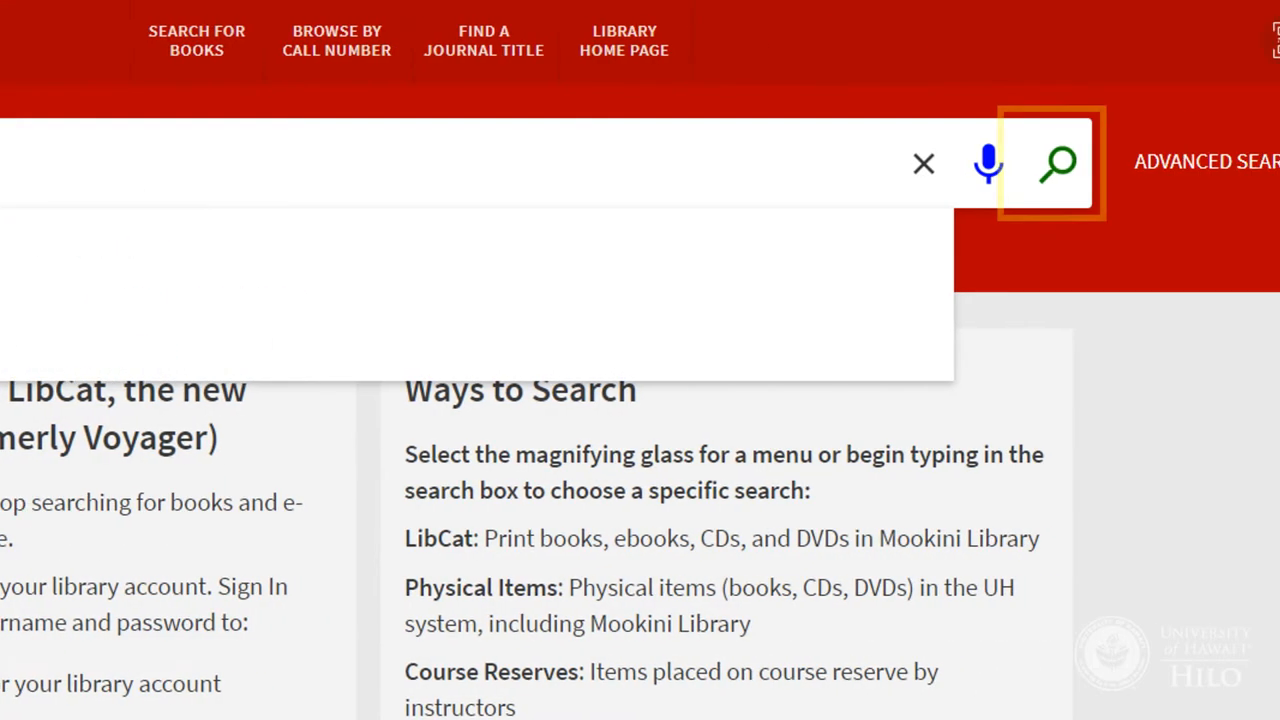
Step: Show the search-scope choices: anywhere in the record, title, author/creator, subject headings
left_click(1056, 164)
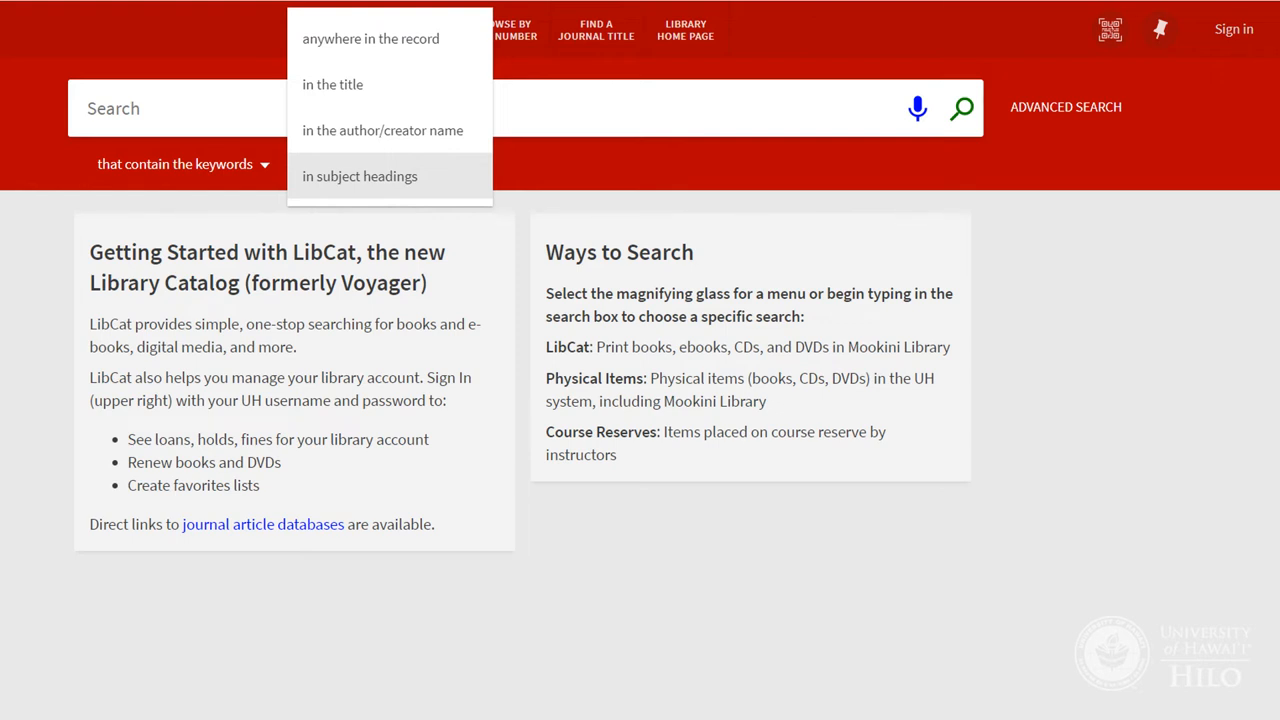
Step: Run the keyword search for 'hula', returning 365 results of CDs, books and videos
left_click(370, 38)
type("hula")
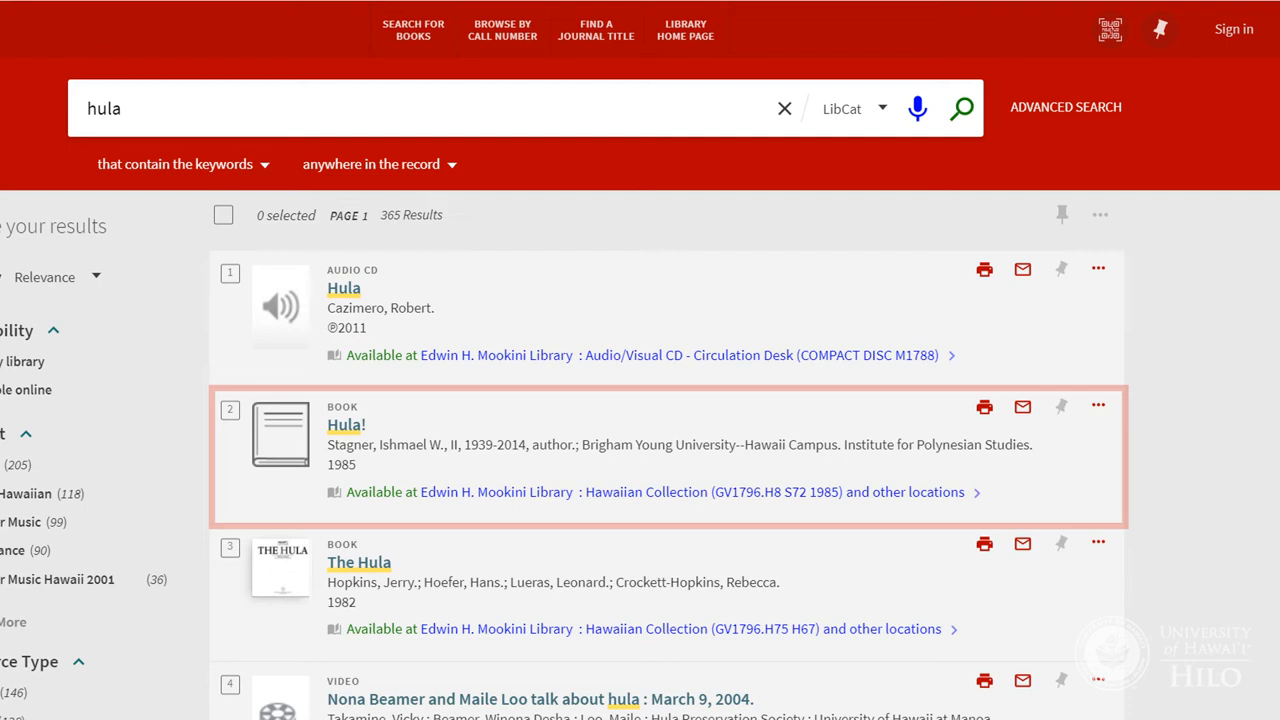
Step: Show the full record of 'The Hula' (1982) with its Mookini Library Hawaiian Collection copies
left_click(346, 424)
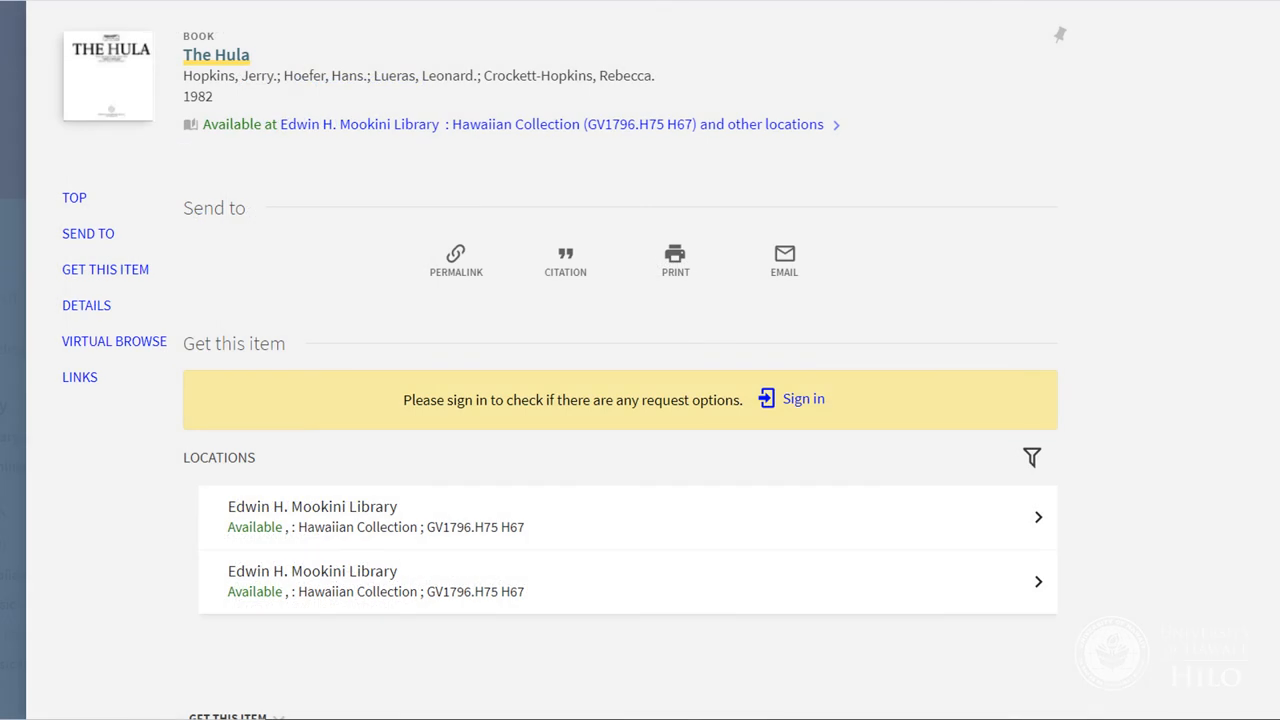
mouse_move(804, 398)
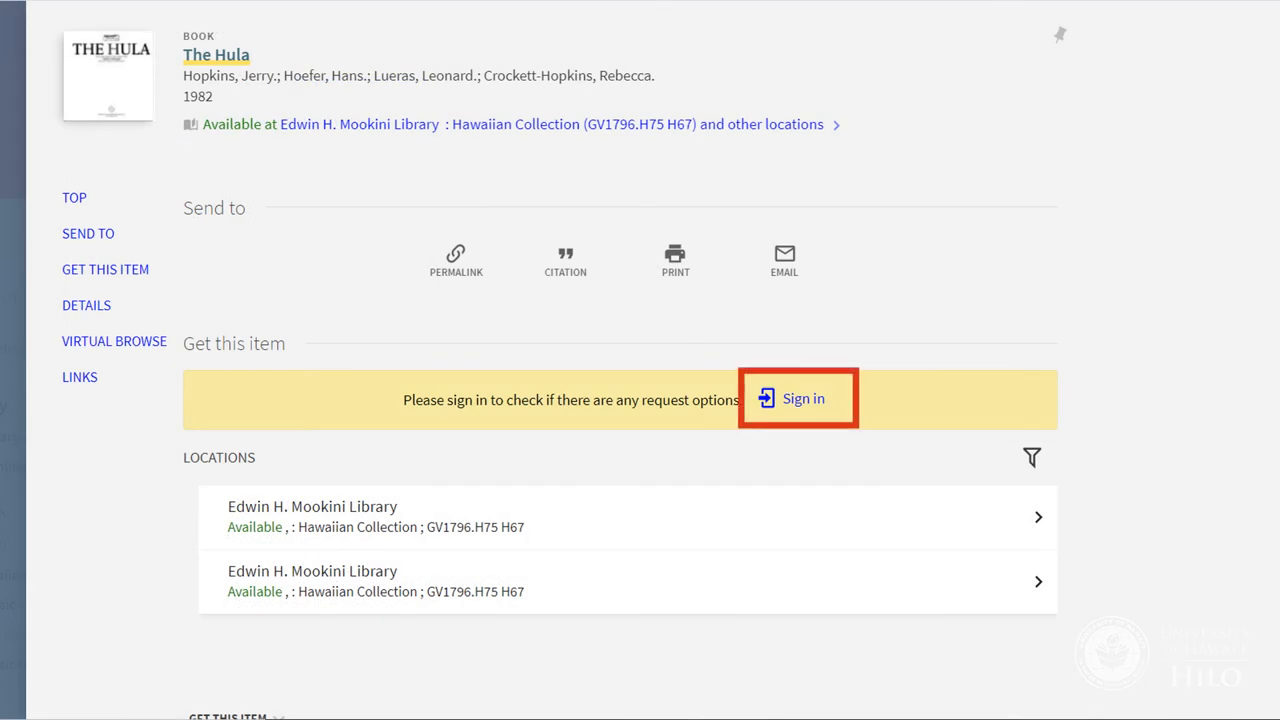